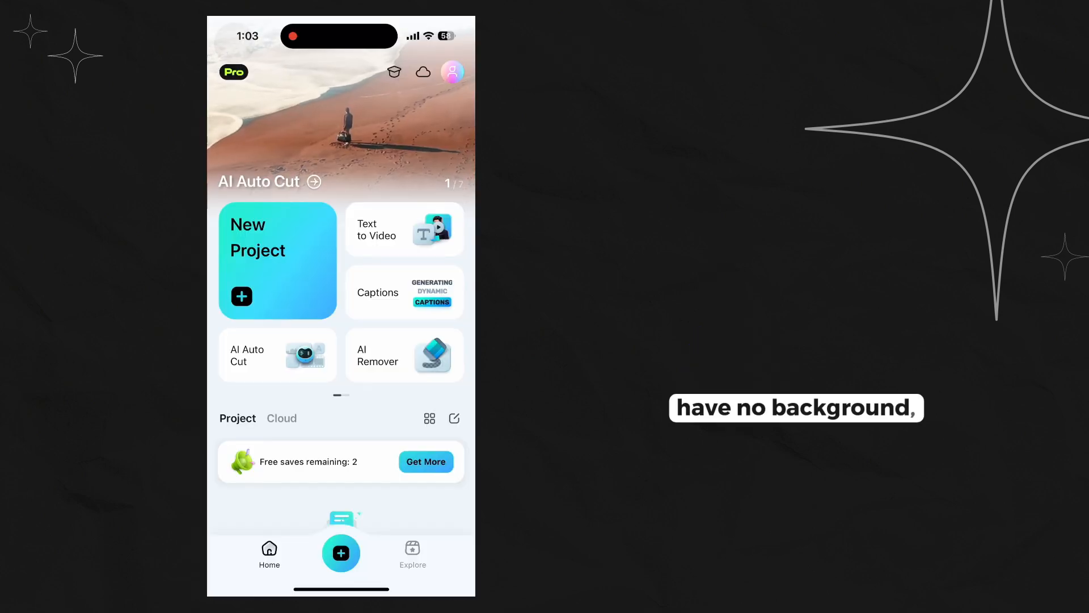
Step: Start a new project from the logo-on-burst image and lengthen the clip to about 3.5 s
{"action": "left_click", "coordinate": [276, 259]}
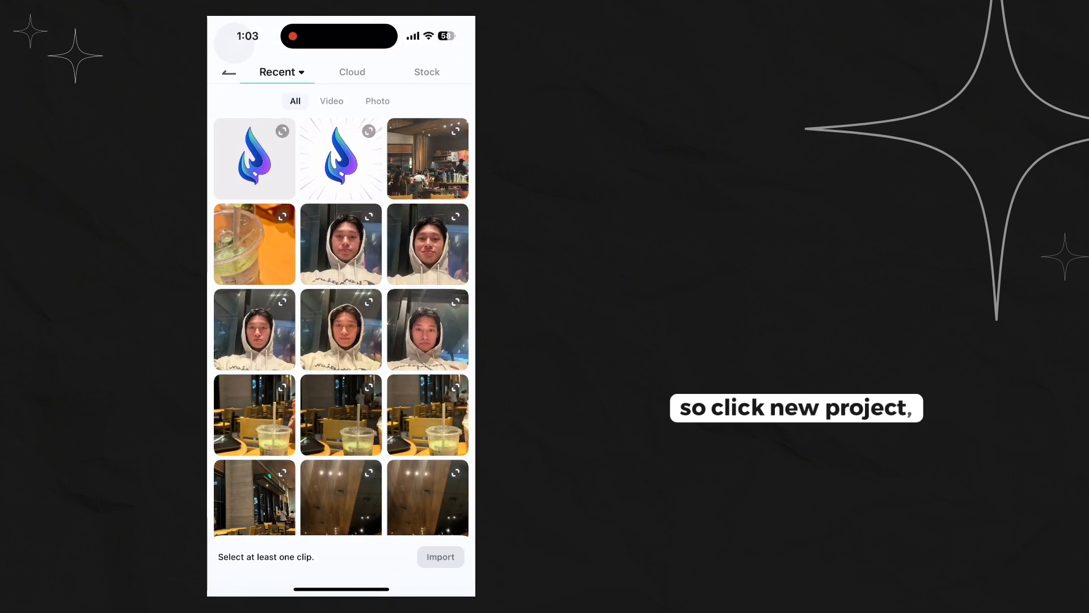
{"action": "left_click", "coordinate": [440, 557]}
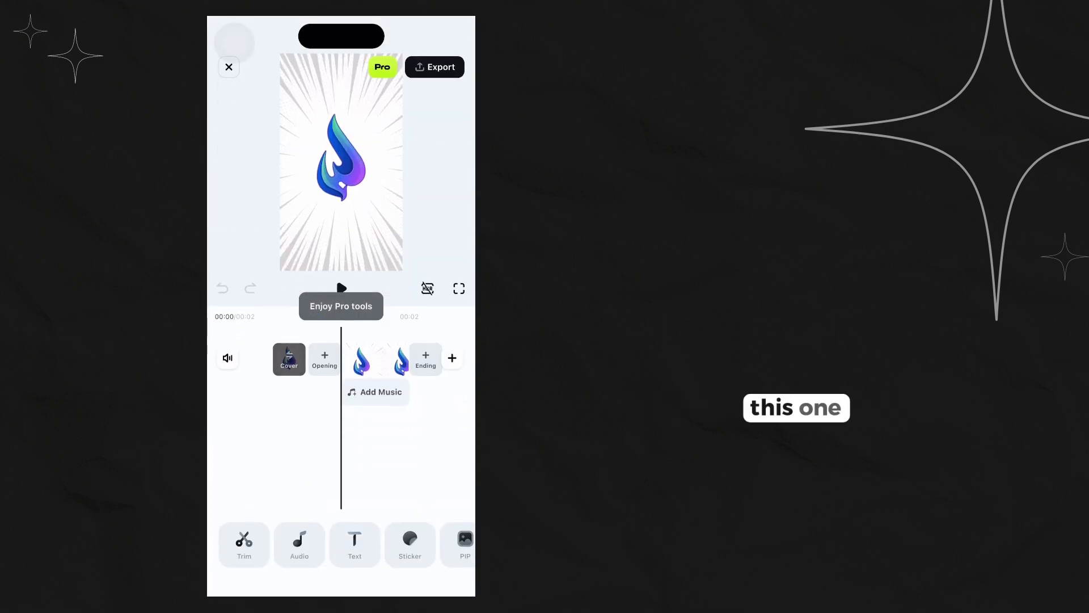
{"action": "left_click", "coordinate": [371, 359]}
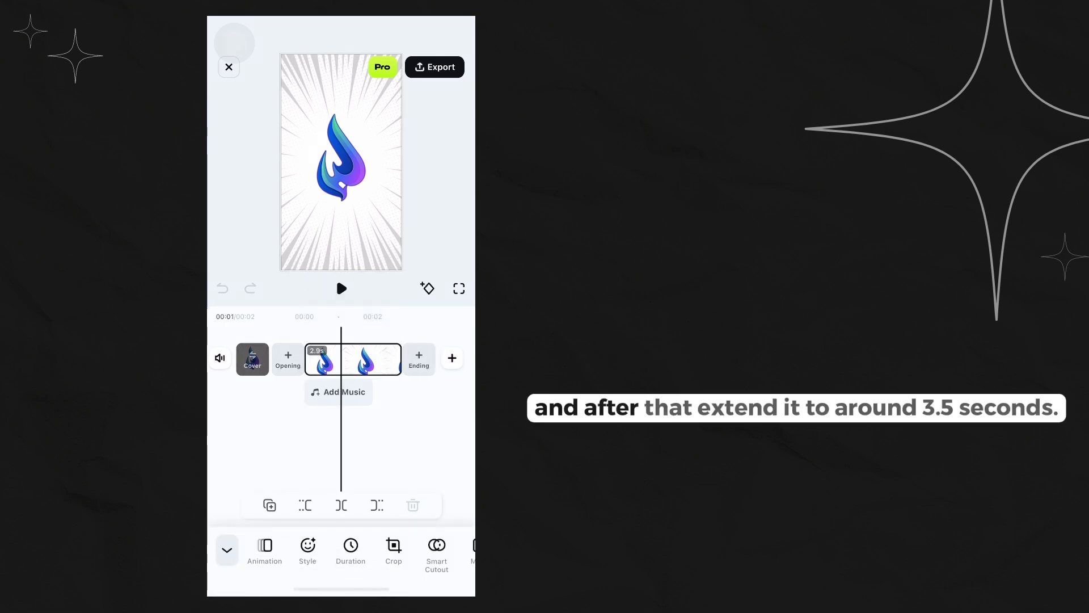
{"action": "left_click_drag", "start_coordinate": [386, 359], "coordinate": [425, 360]}
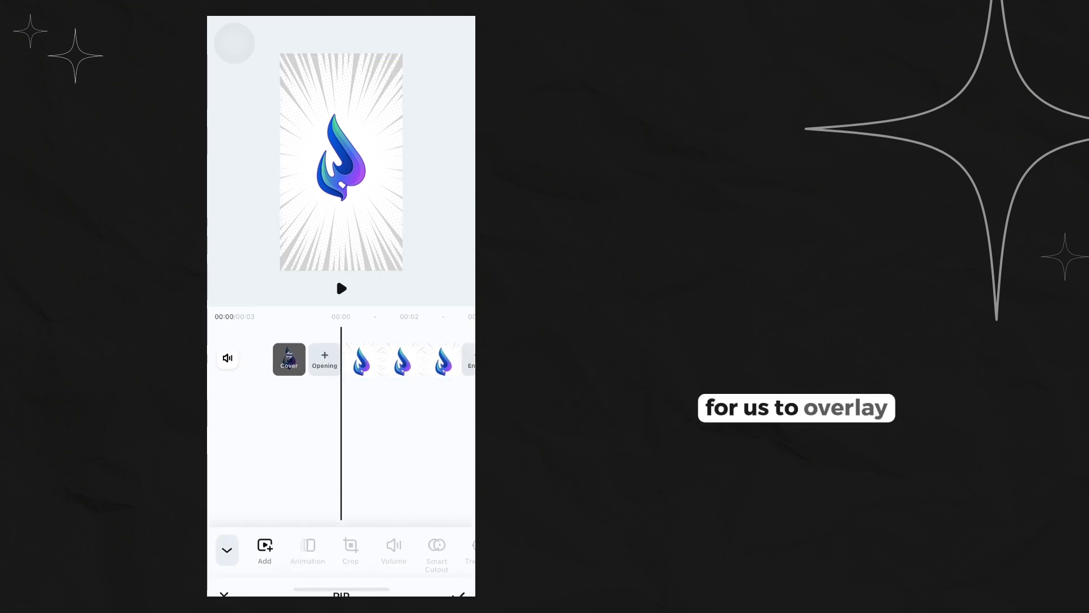
Step: Add the transparent flame logo image as a PIP photo overlay
{"action": "left_click", "coordinate": [265, 549]}
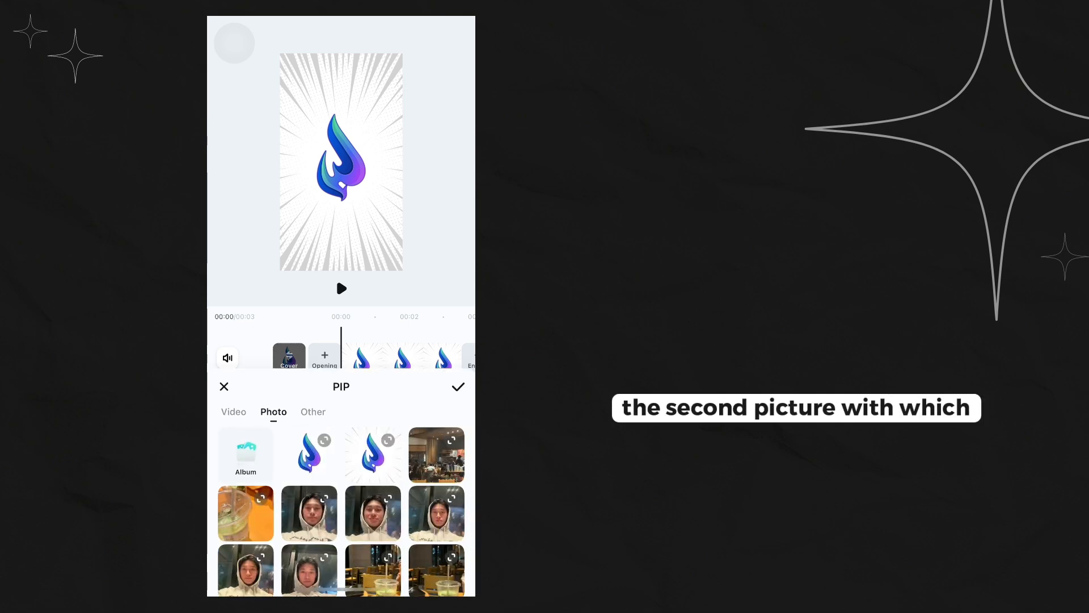
{"action": "left_click", "coordinate": [308, 455]}
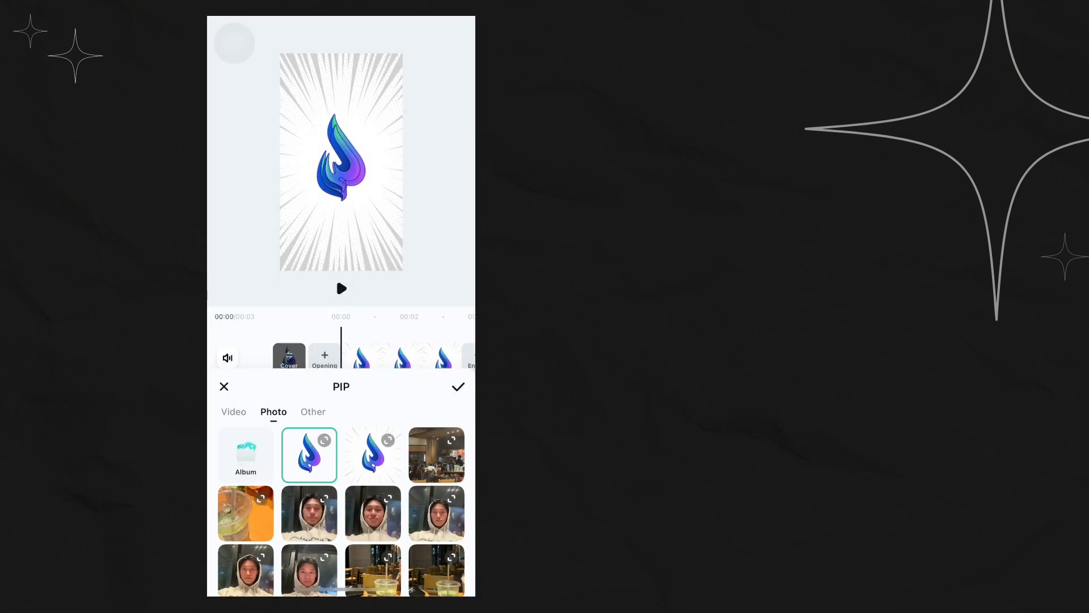
{"action": "left_click", "coordinate": [458, 387]}
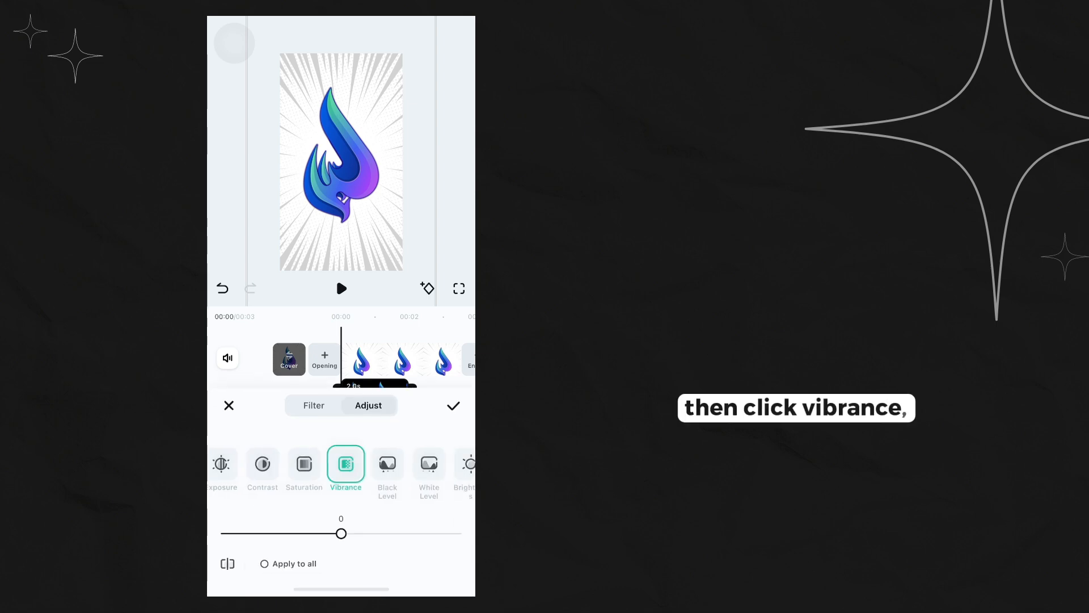
Step: Set the overlay's vibrance to 25, brightness to about 38, and adjust highlights
{"action": "left_click_drag", "start_coordinate": [341, 534], "coordinate": [422, 533]}
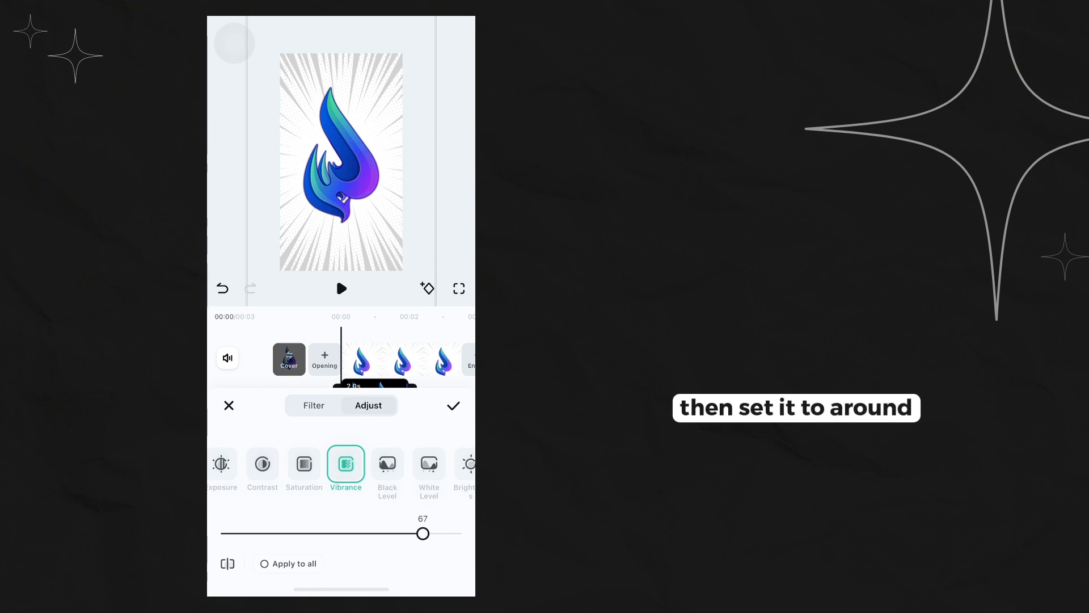
{"action": "left_click_drag", "start_coordinate": [422, 532], "coordinate": [375, 532]}
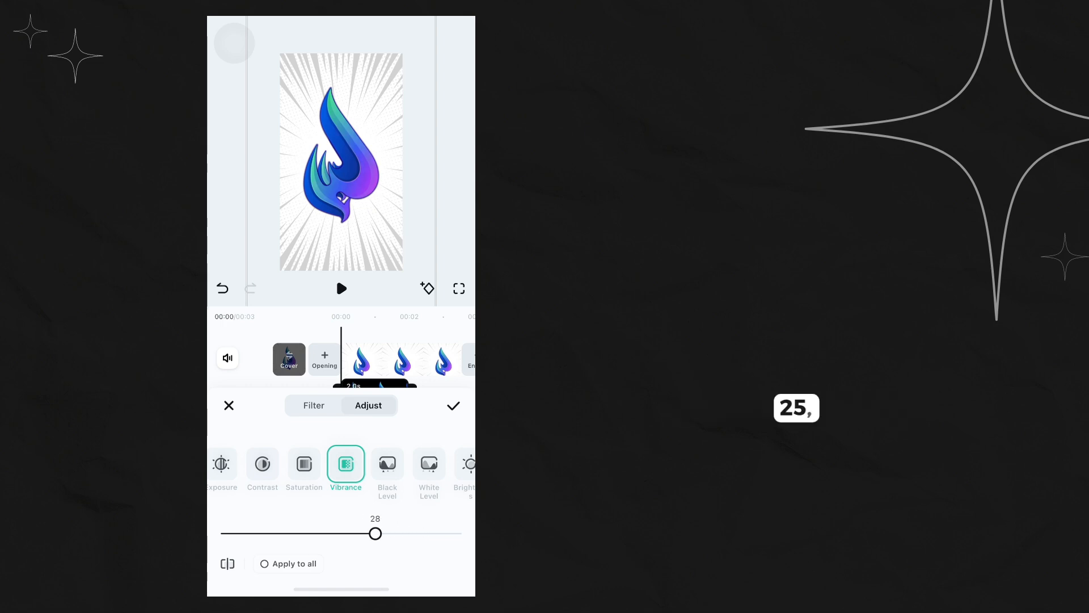
{"action": "left_click_drag", "start_coordinate": [375, 533], "coordinate": [372, 533]}
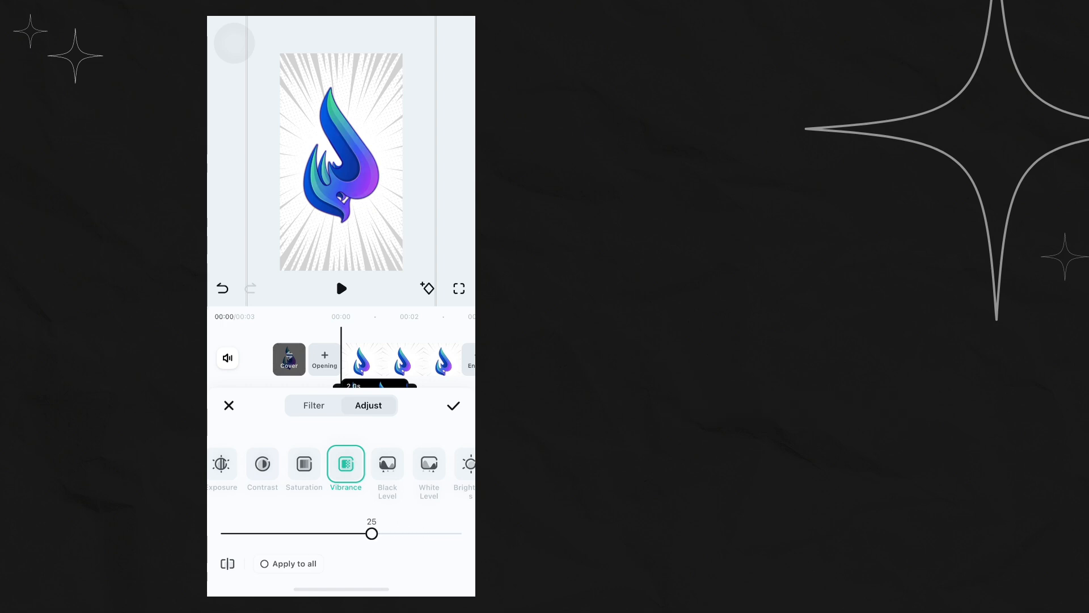
{"action": "left_click", "coordinate": [363, 469]}
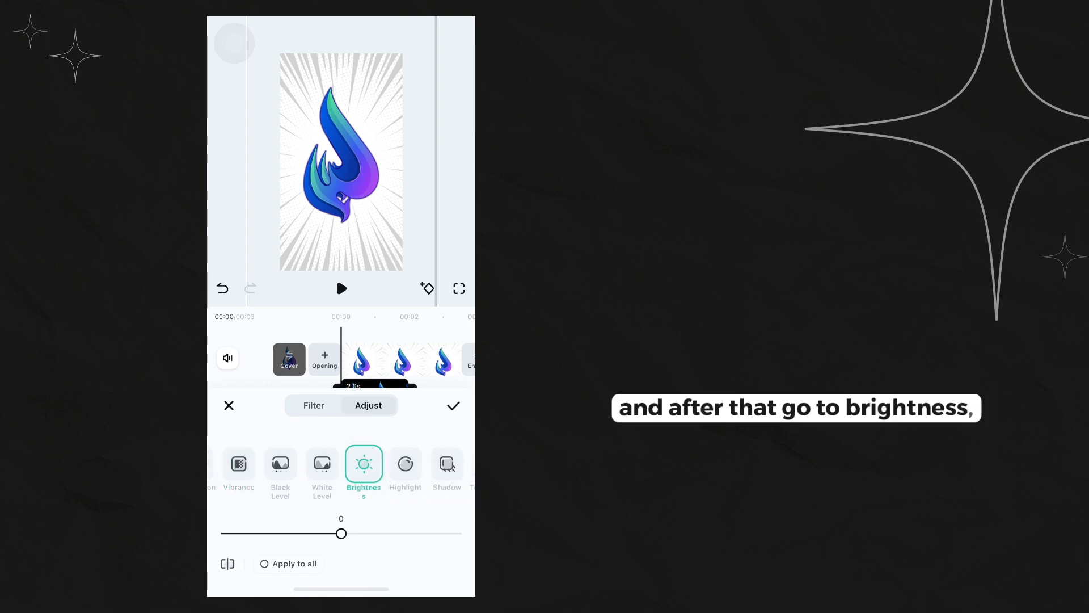
{"action": "left_click_drag", "start_coordinate": [341, 533], "coordinate": [388, 533]}
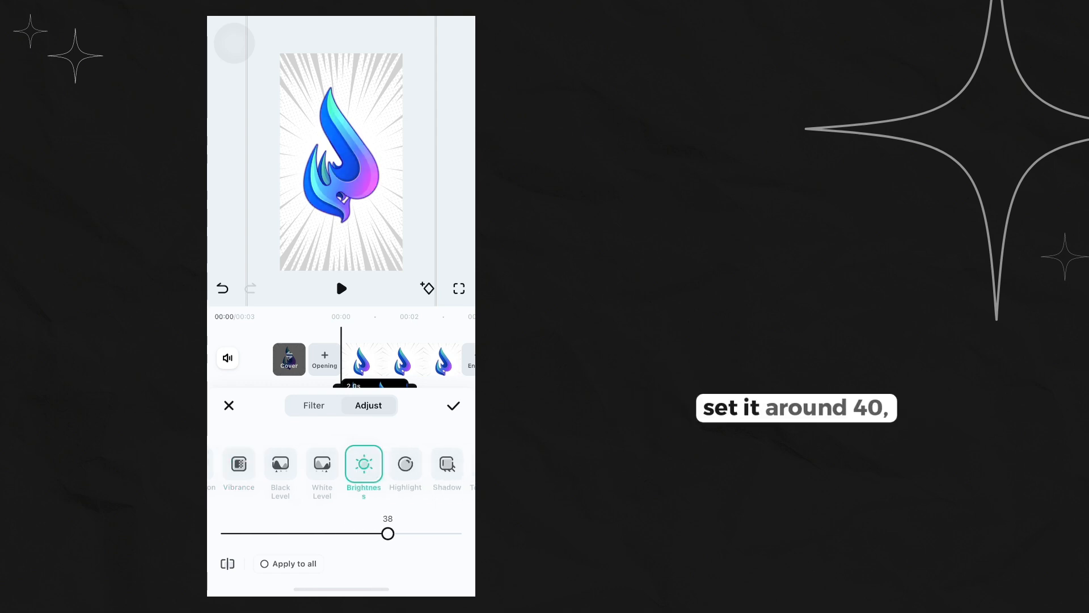
{"action": "left_click", "coordinate": [405, 464]}
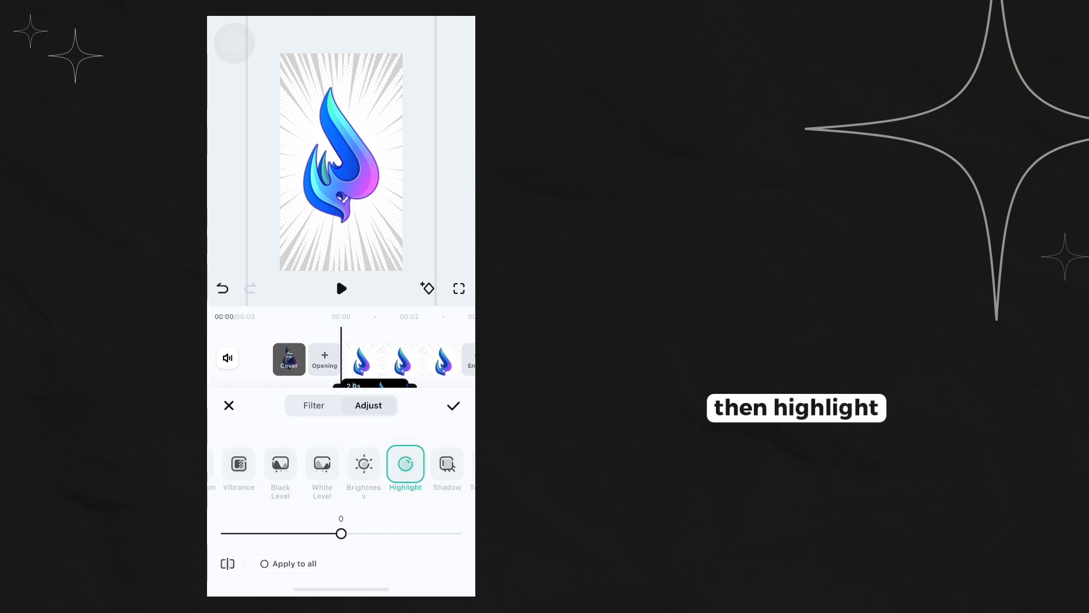
{"action": "left_click_drag", "start_coordinate": [341, 533], "coordinate": [368, 533]}
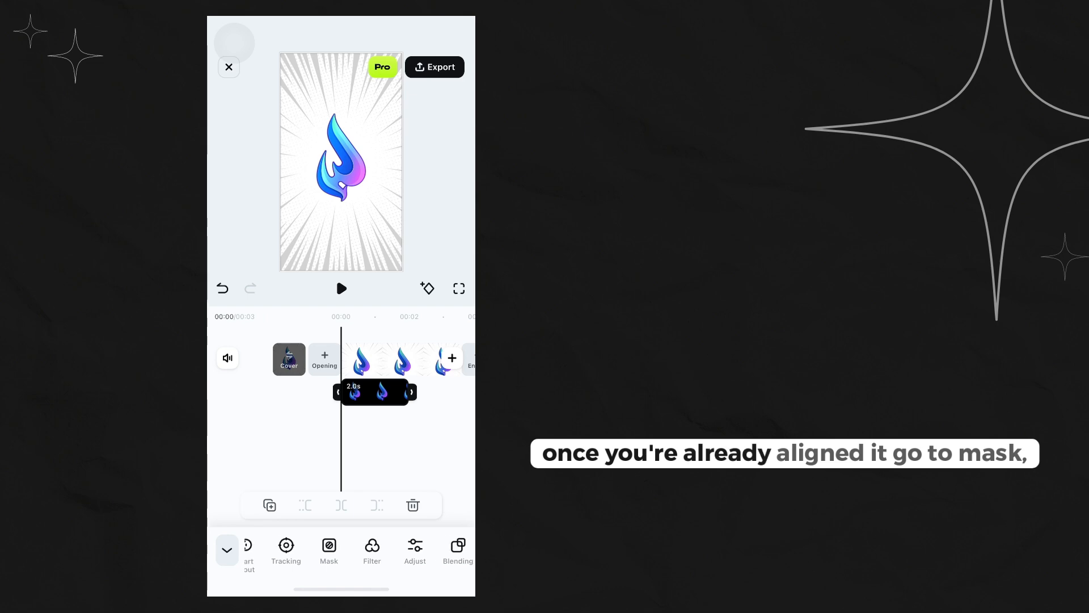
Step: Open the Mask options for the flame overlay
{"action": "left_click", "coordinate": [329, 549]}
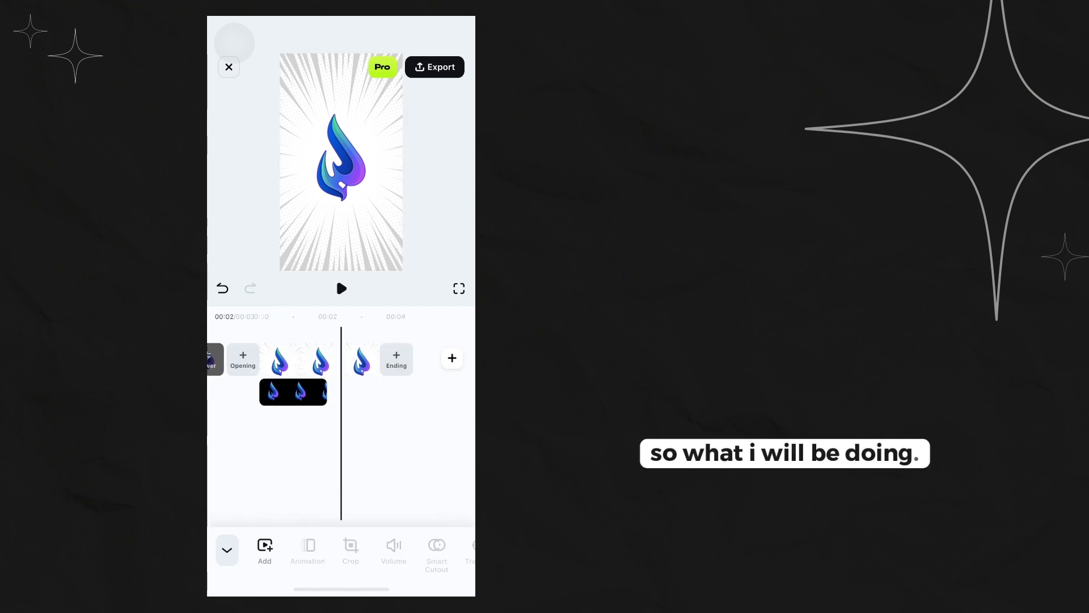
Step: Duplicate the masked overlay clip, then preview and stop the shine playback
{"action": "left_click", "coordinate": [293, 391]}
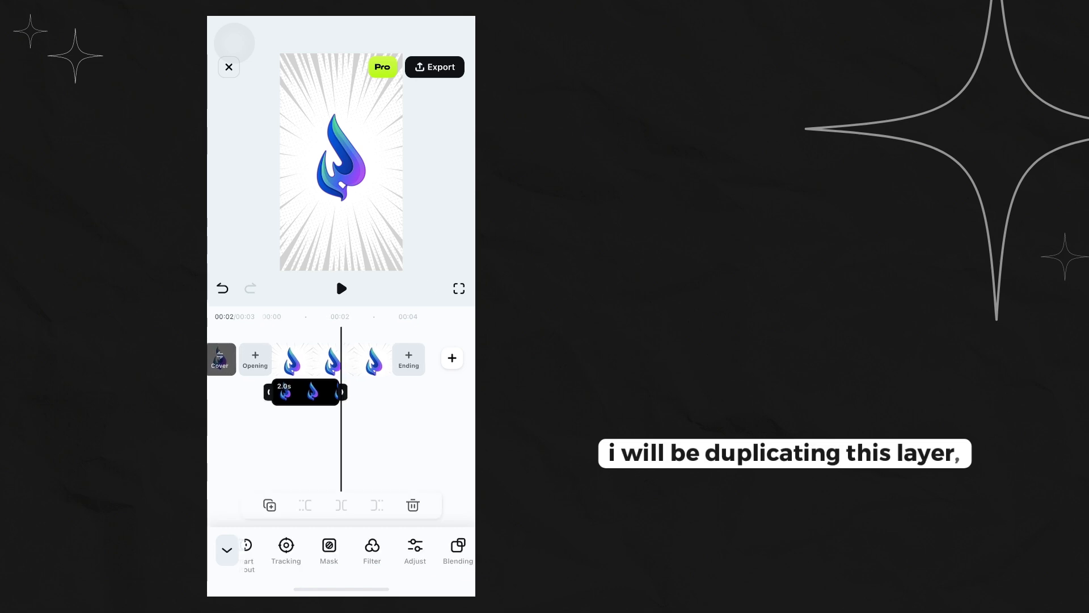
{"action": "left_click", "coordinate": [270, 505]}
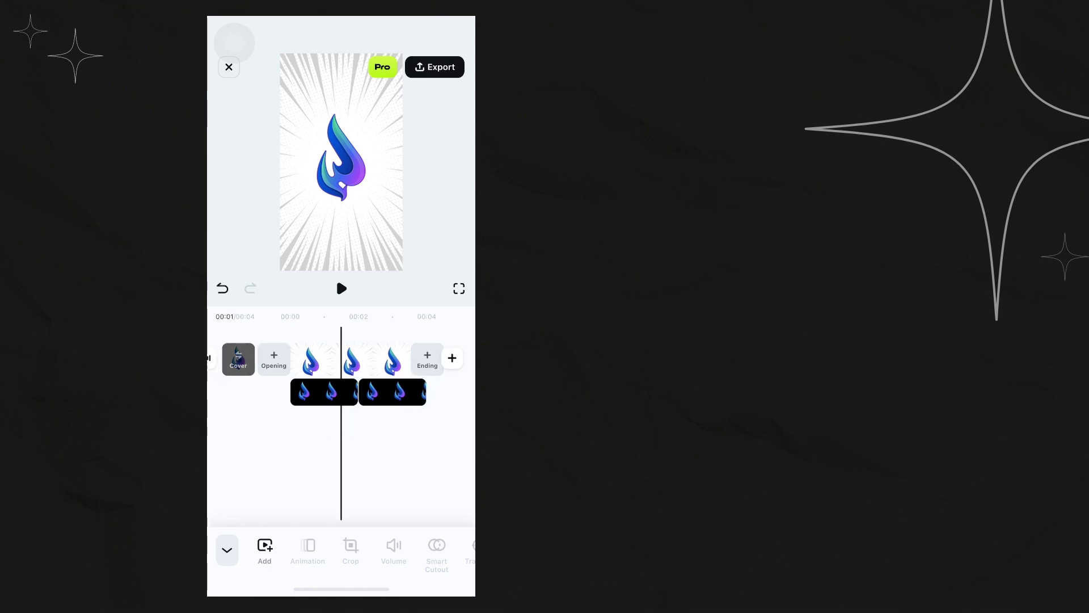
{"action": "left_click", "coordinate": [341, 289]}
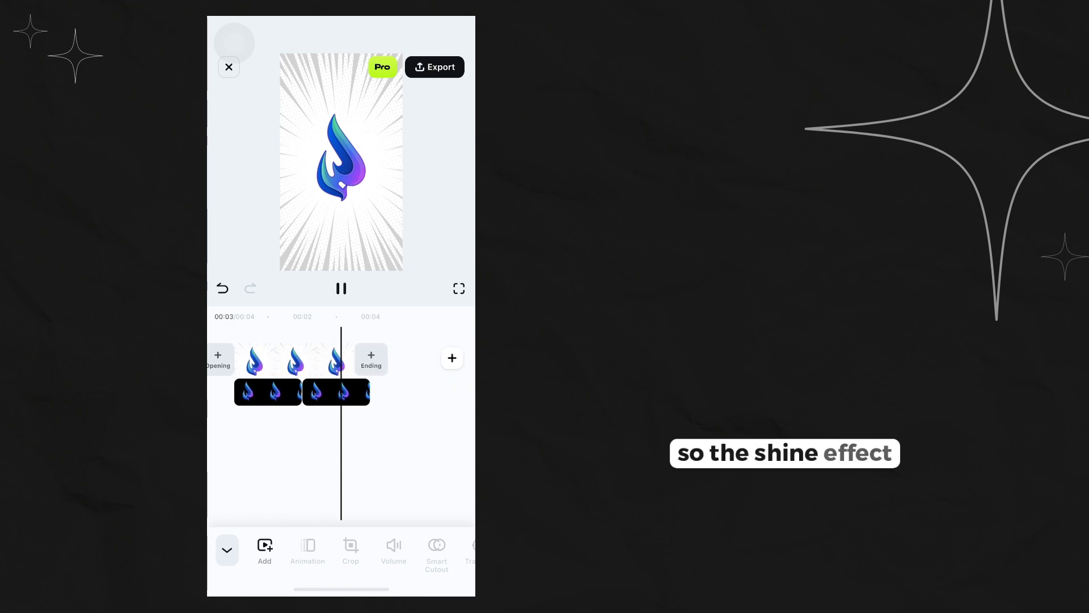
{"action": "left_click", "coordinate": [307, 359]}
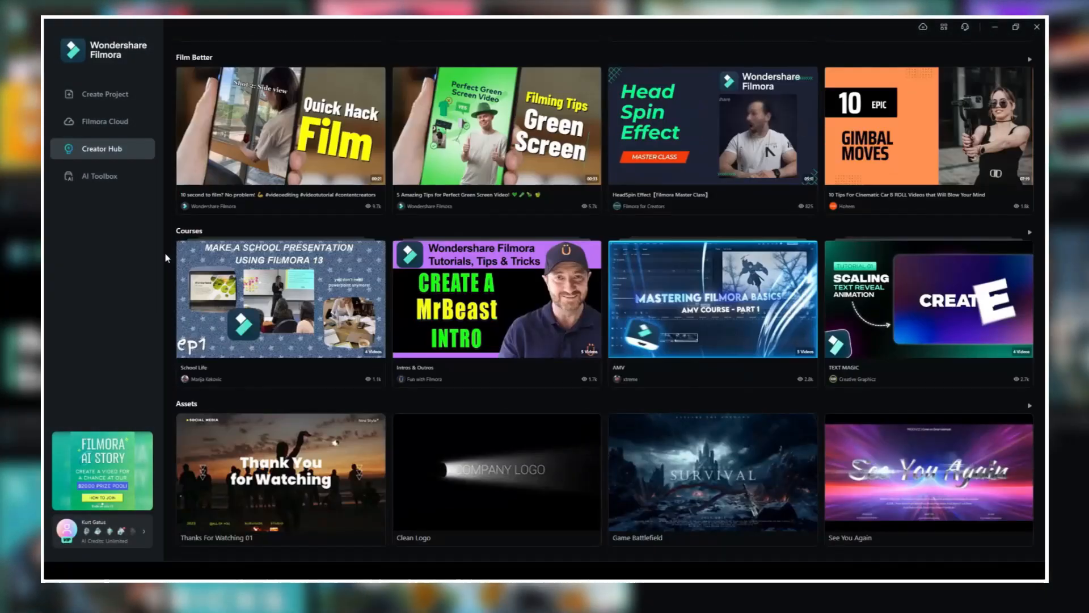
Step: Scroll down through the Creator Hub videos
{"action": "scroll", "scroll_direction": "down", "scroll_amount": 3}
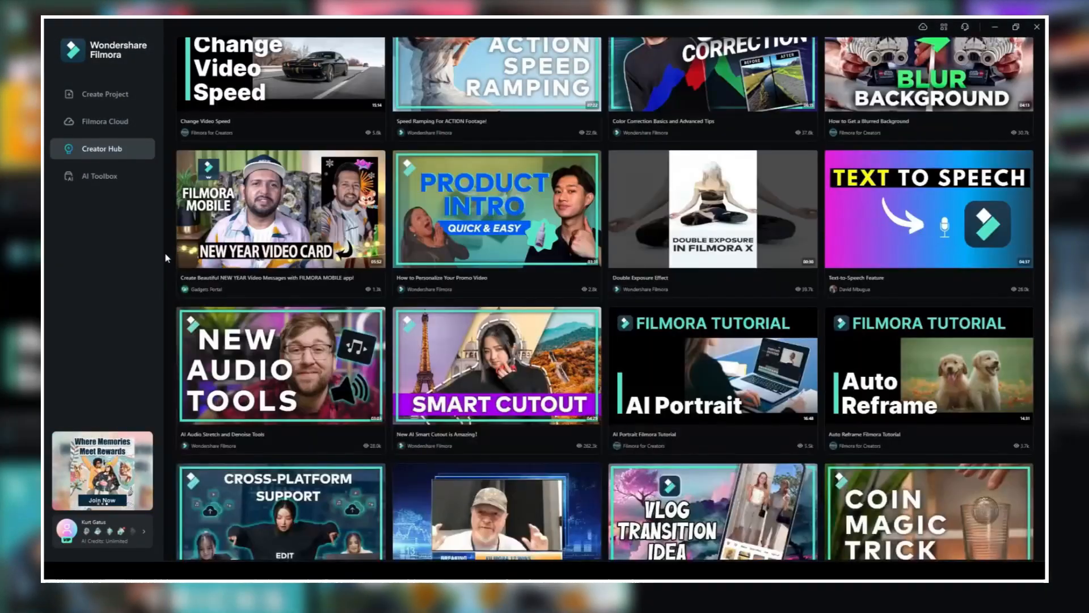
{"action": "scroll", "scroll_direction": "down", "scroll_amount": 3}
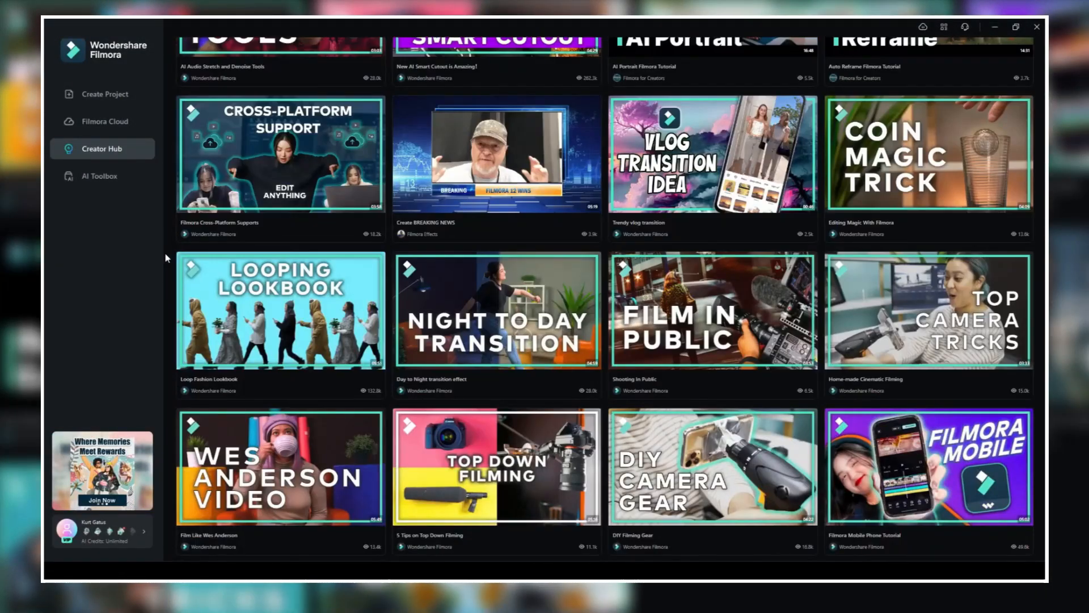
{"action": "scroll", "scroll_direction": "down", "scroll_amount": 3}
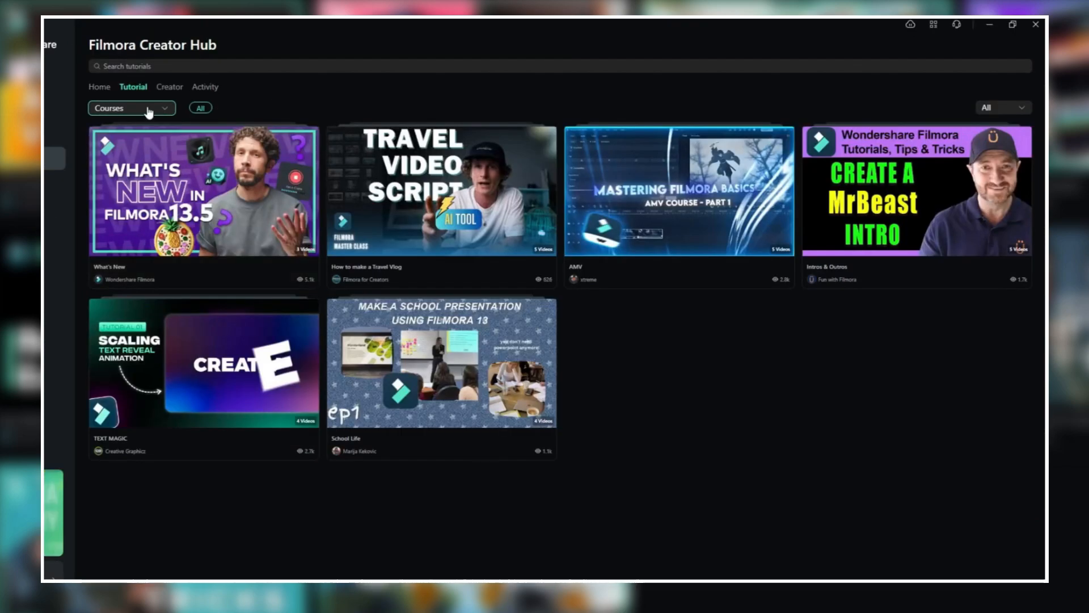
Step: Switch from the Courses dropdown to the Creator tab and scroll the creator list
{"action": "left_click", "coordinate": [132, 108]}
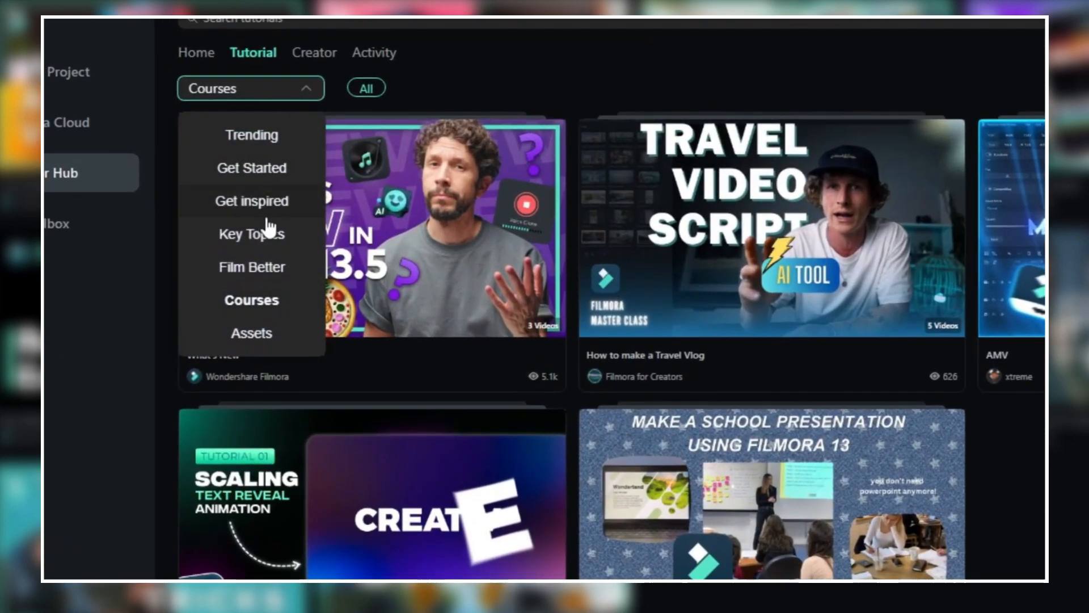
{"action": "left_click", "coordinate": [251, 201]}
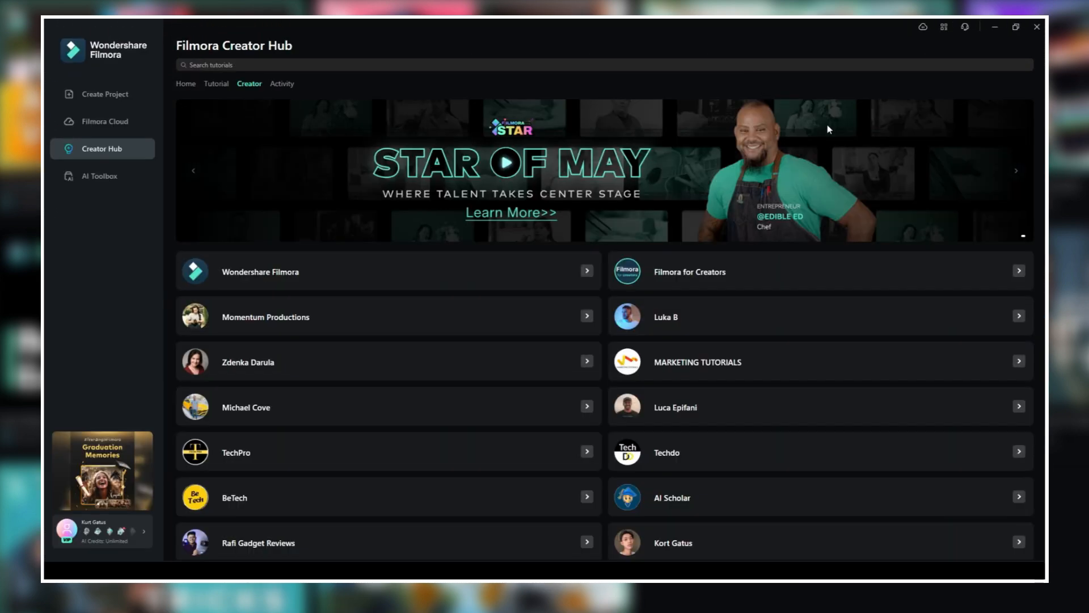
{"action": "scroll", "scroll_direction": "down", "scroll_amount": 3}
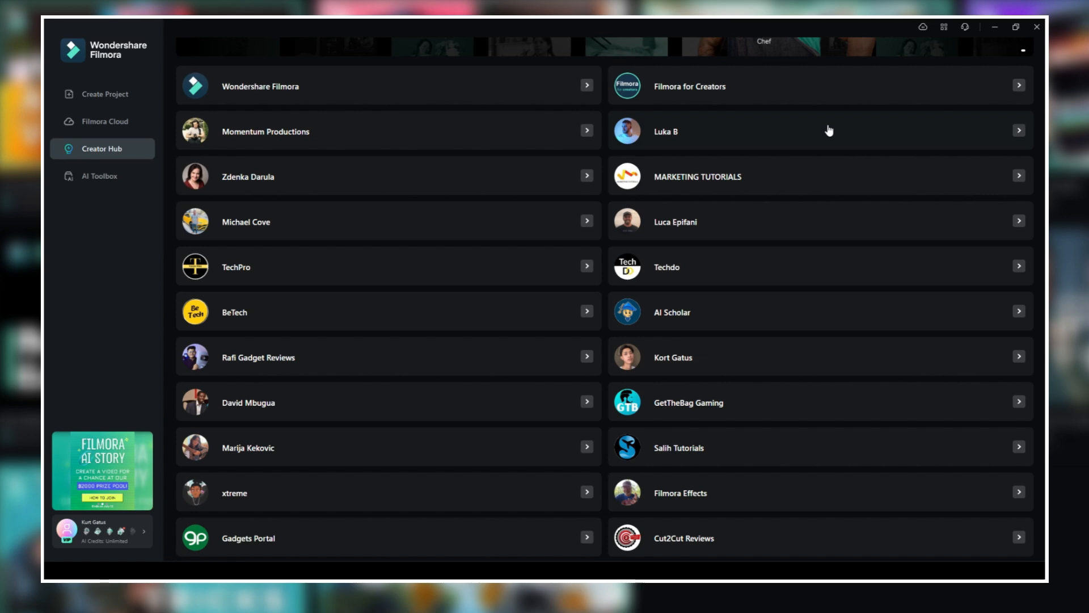